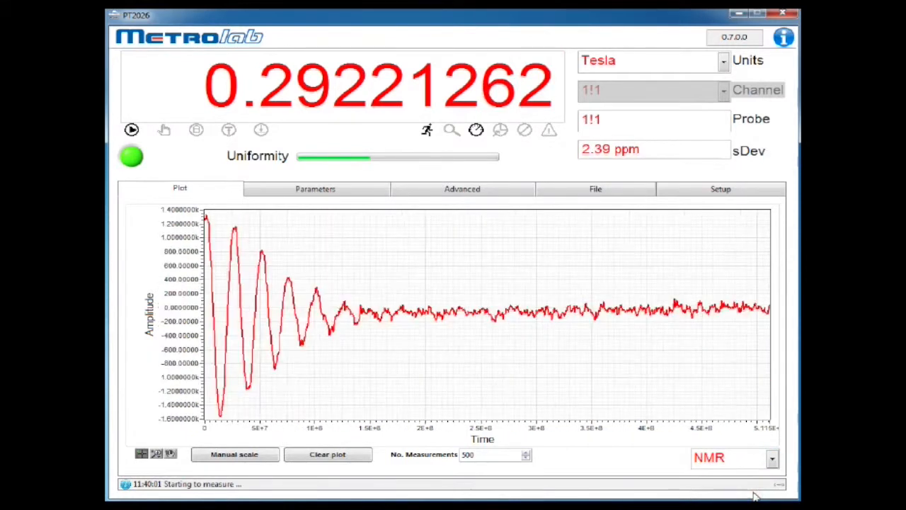
Step: Switch the plot from NMR to FFT spectrum and show search and averaging parameters
{"action": "left_click", "coordinate": [771, 457]}
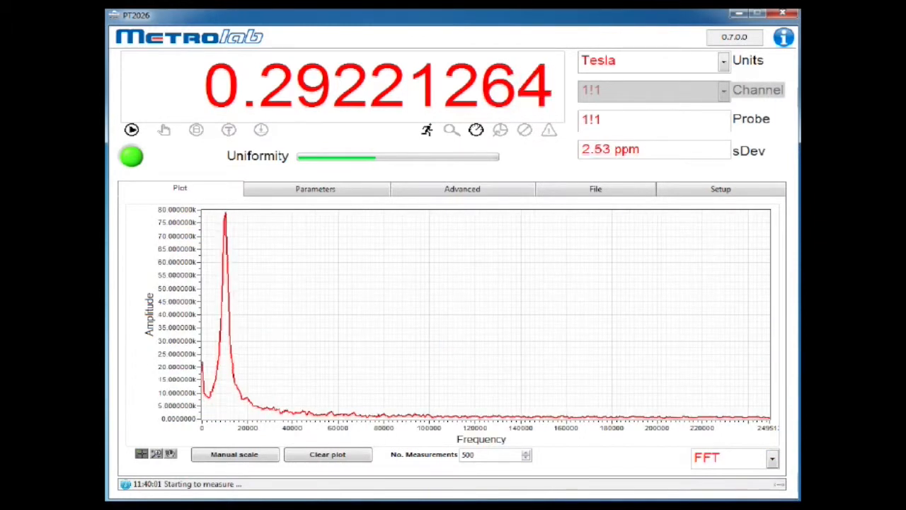
{"action": "left_click", "coordinate": [315, 188]}
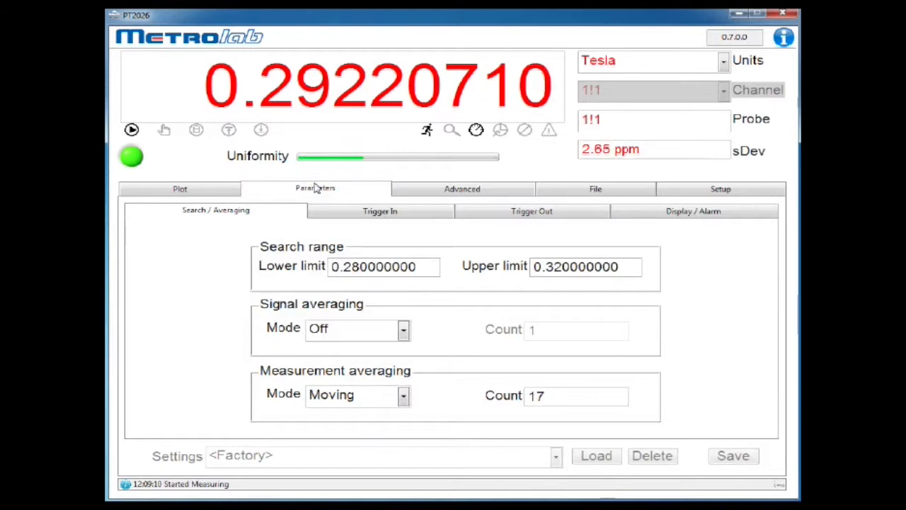
Step: Browse Advanced, Parameters and File tabs, ending on Setup showing firmware and 12/11/23 calibration
{"action": "left_click", "coordinate": [462, 188]}
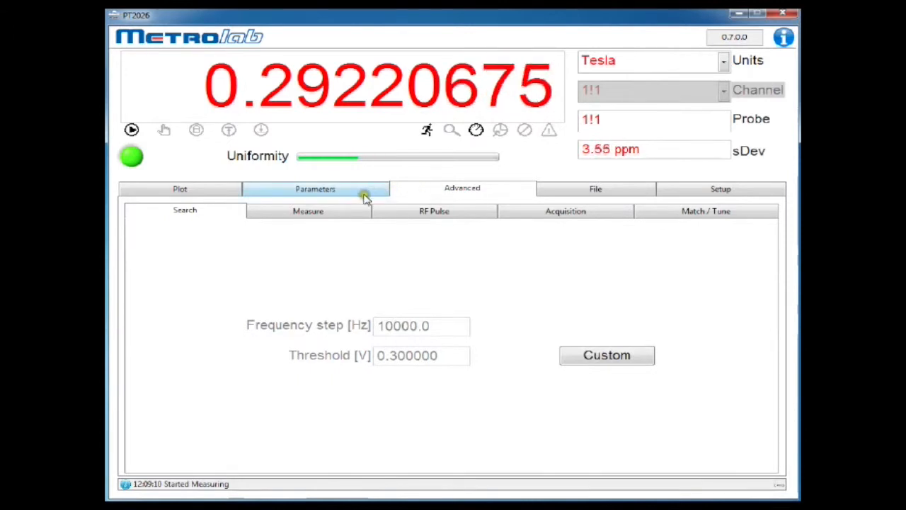
{"action": "left_click", "coordinate": [315, 189]}
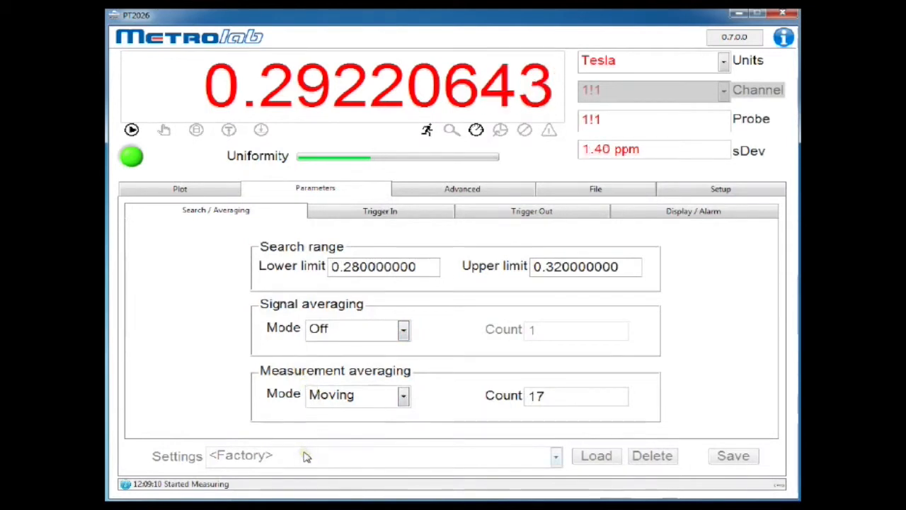
{"action": "left_click", "coordinate": [596, 188]}
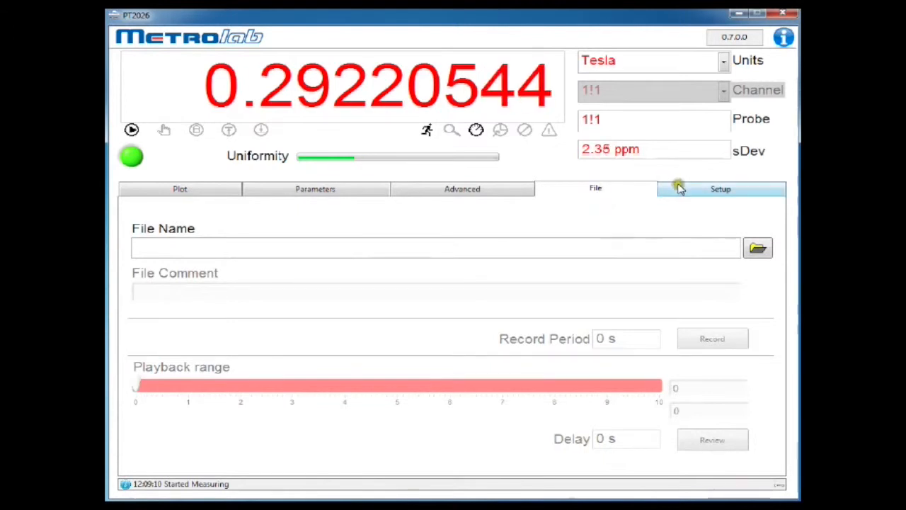
{"action": "left_click", "coordinate": [720, 189]}
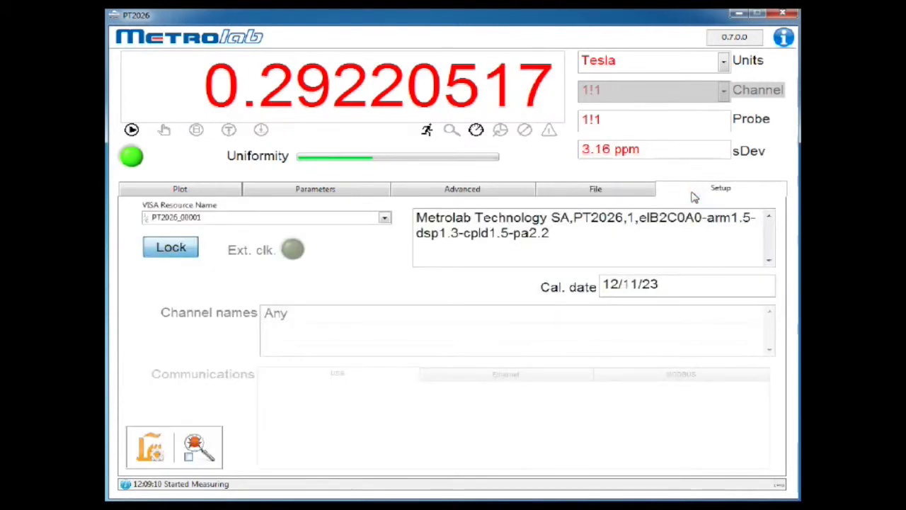